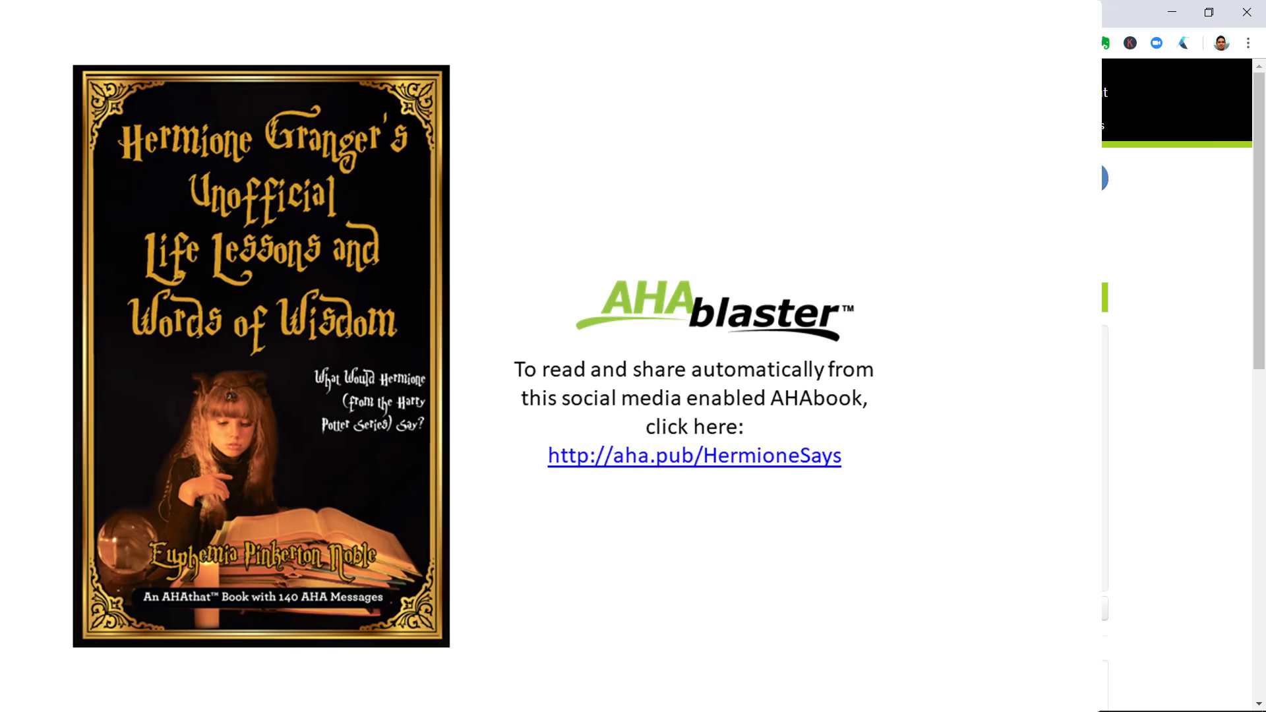
Load the Hermione Granger AHAbook from aha.pub/HermioneSays and page forward through its AHAmessages
click(693, 457)
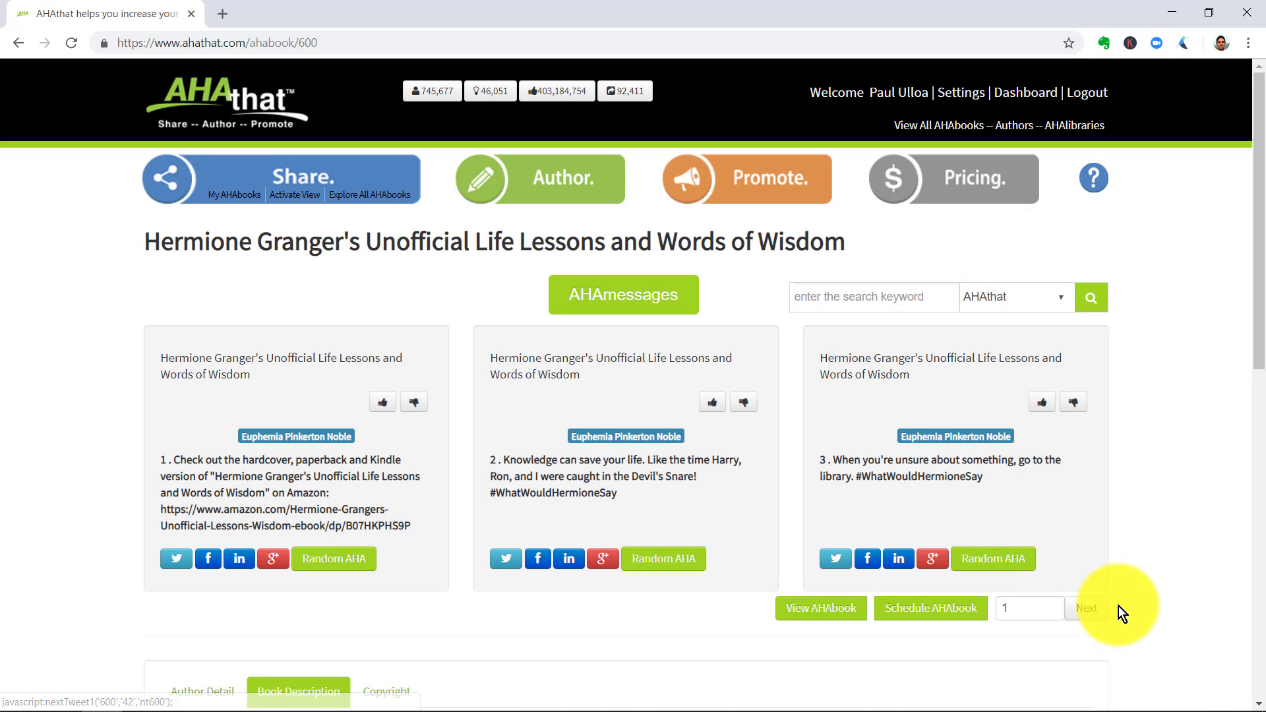
click(1086, 608)
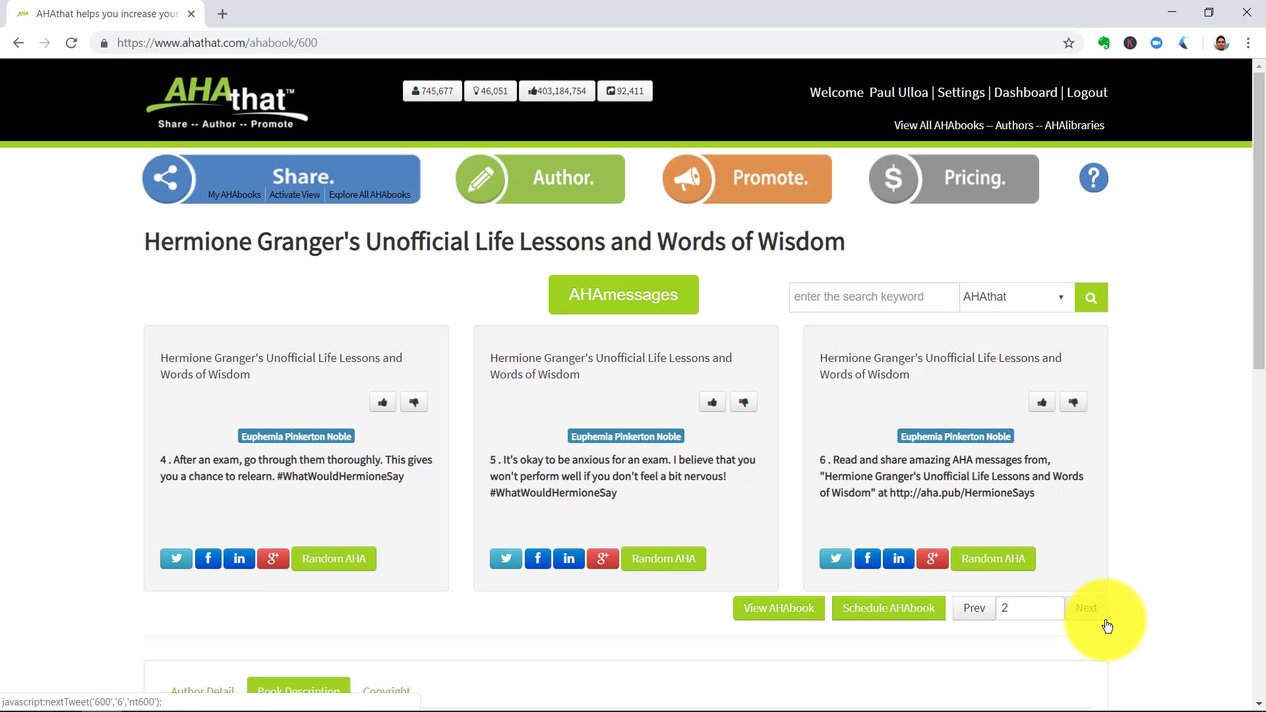
click(1085, 608)
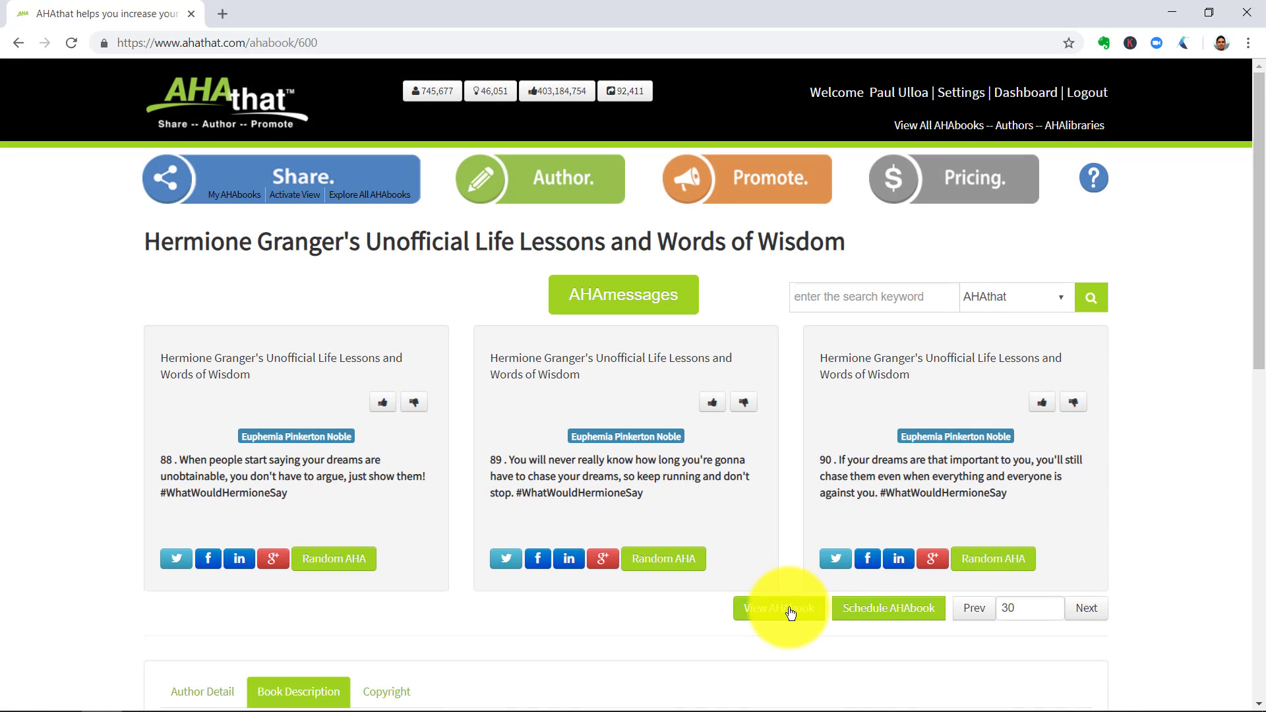
Show all the book's numbered AHAmessages on one page and scroll through them
click(778, 608)
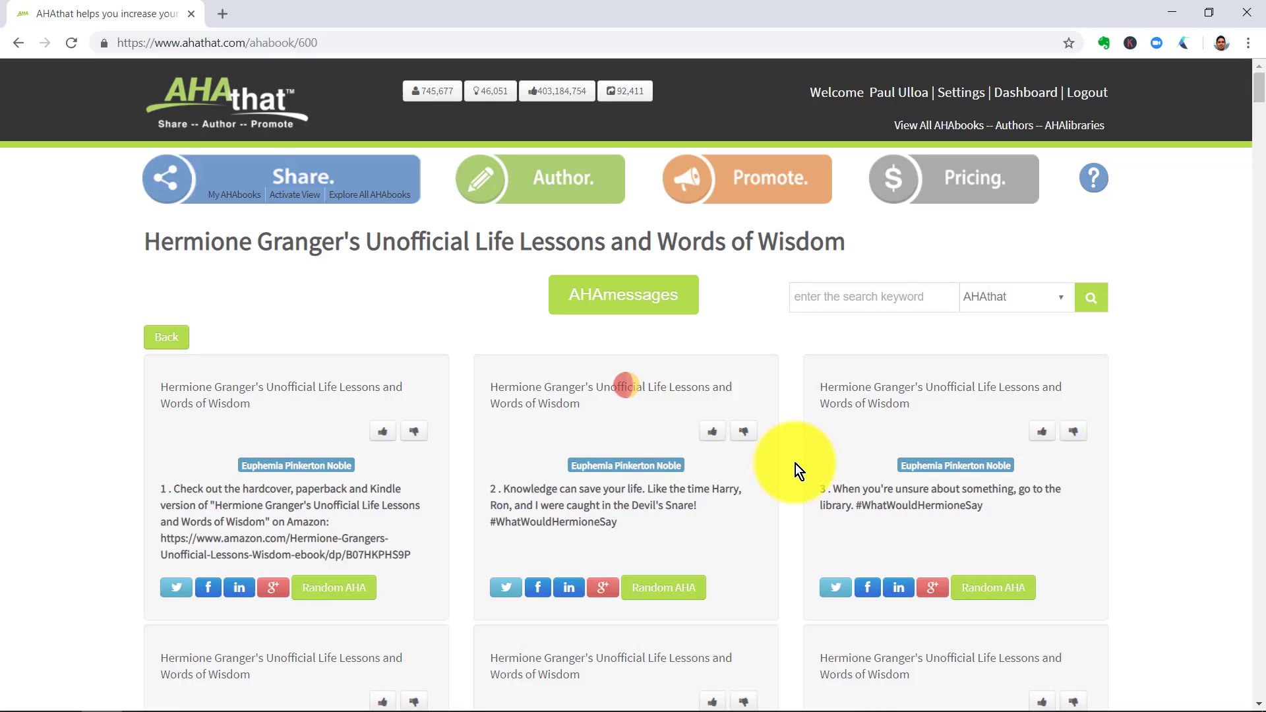
scroll(down, 3)
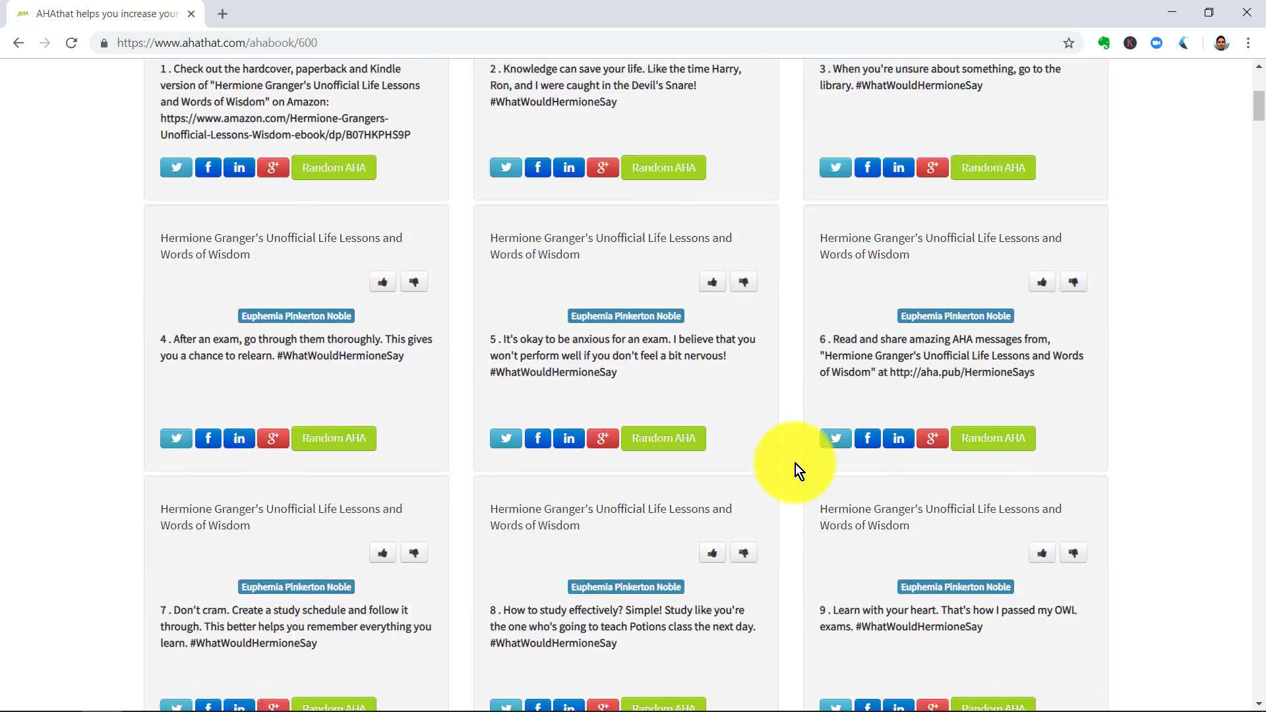
scroll(down, 3)
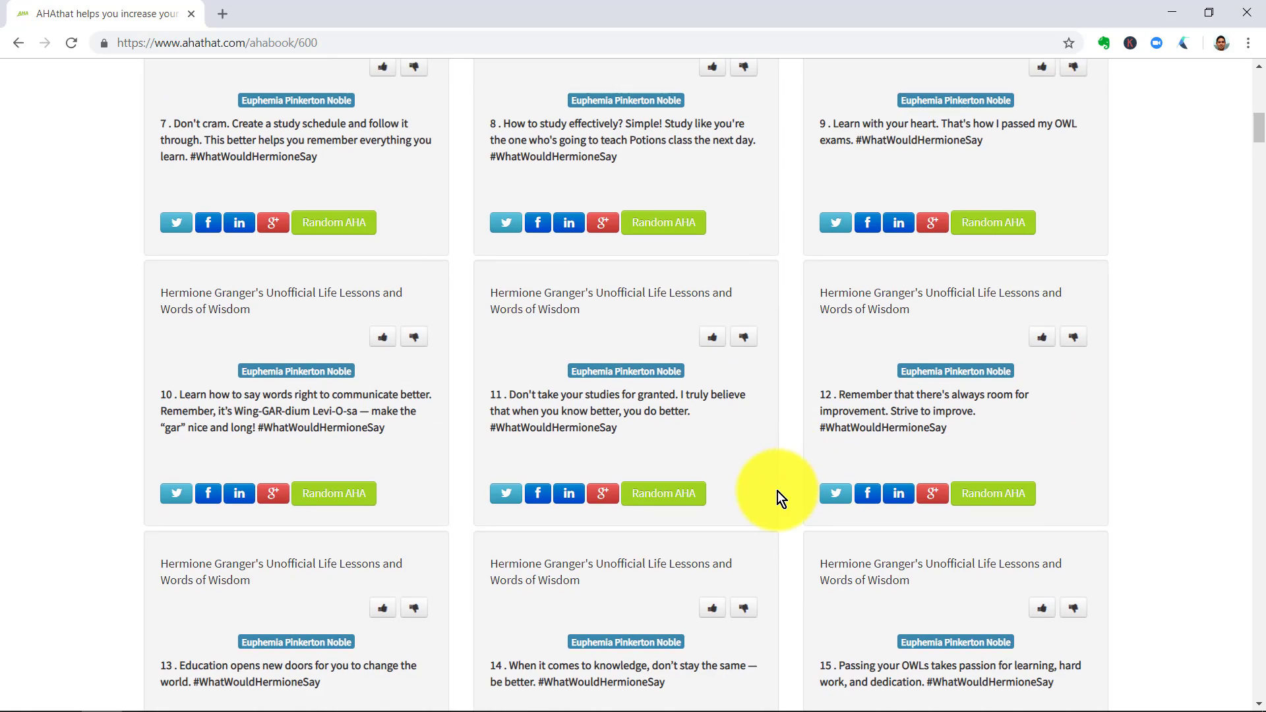
scroll(down, 3)
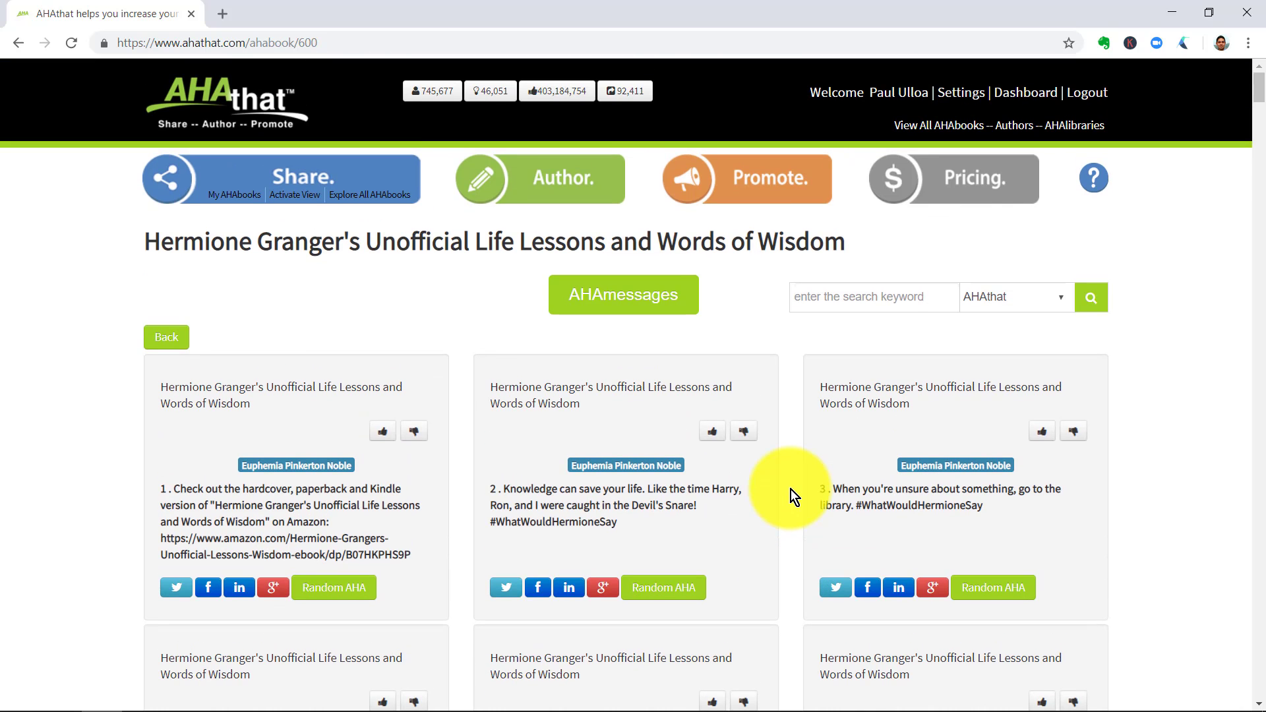
mouse_move(967, 268)
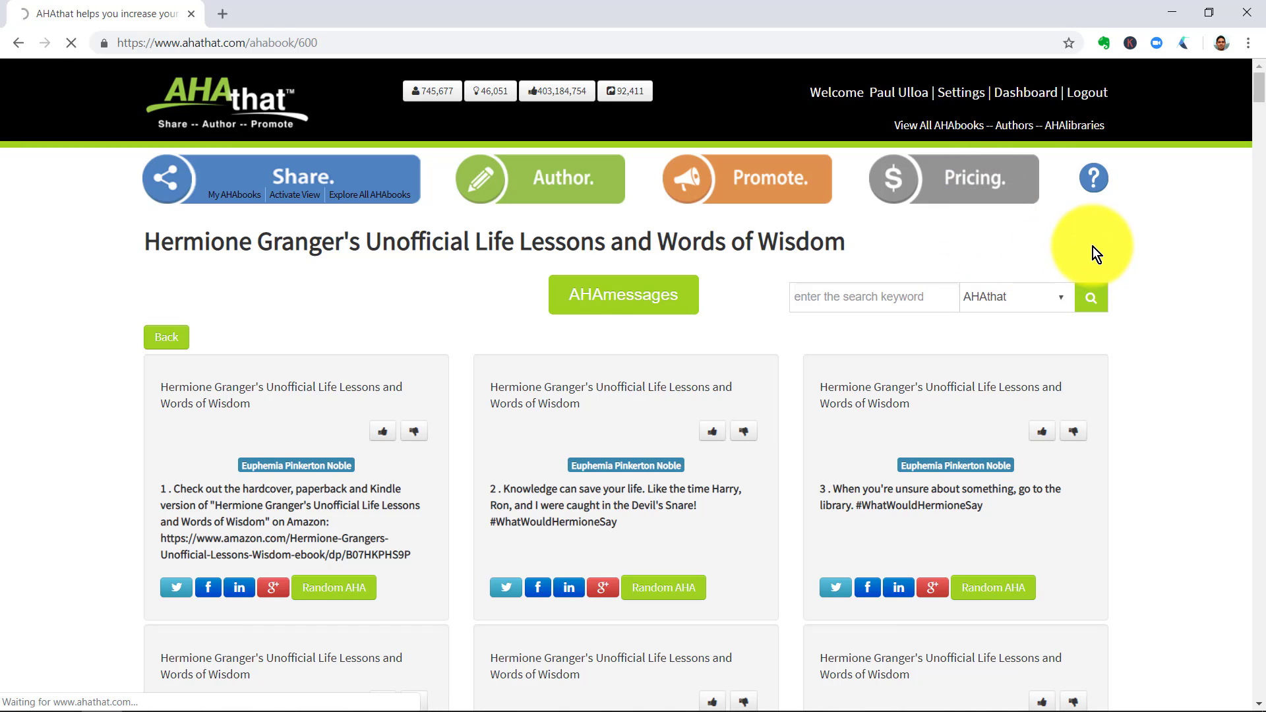
On the Pricing page, generate a Freemium Key and copy the generated key
click(952, 178)
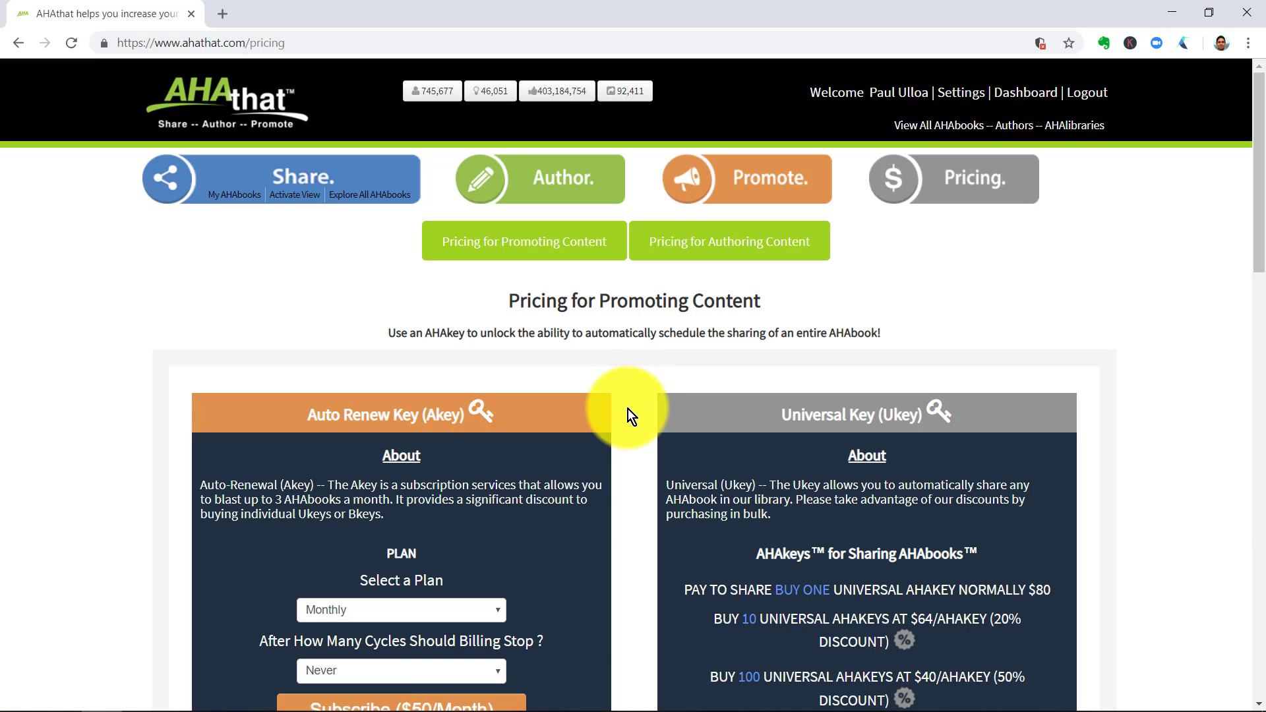
scroll(down, 3)
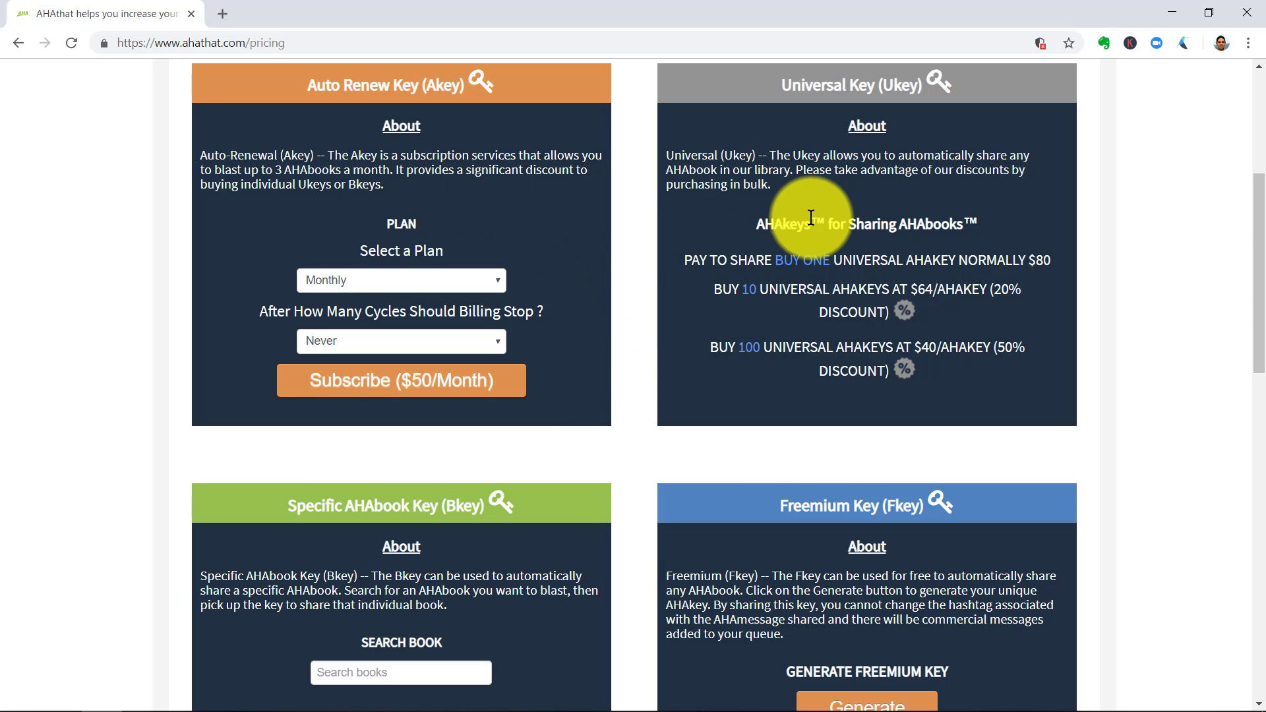
scroll(down, 3)
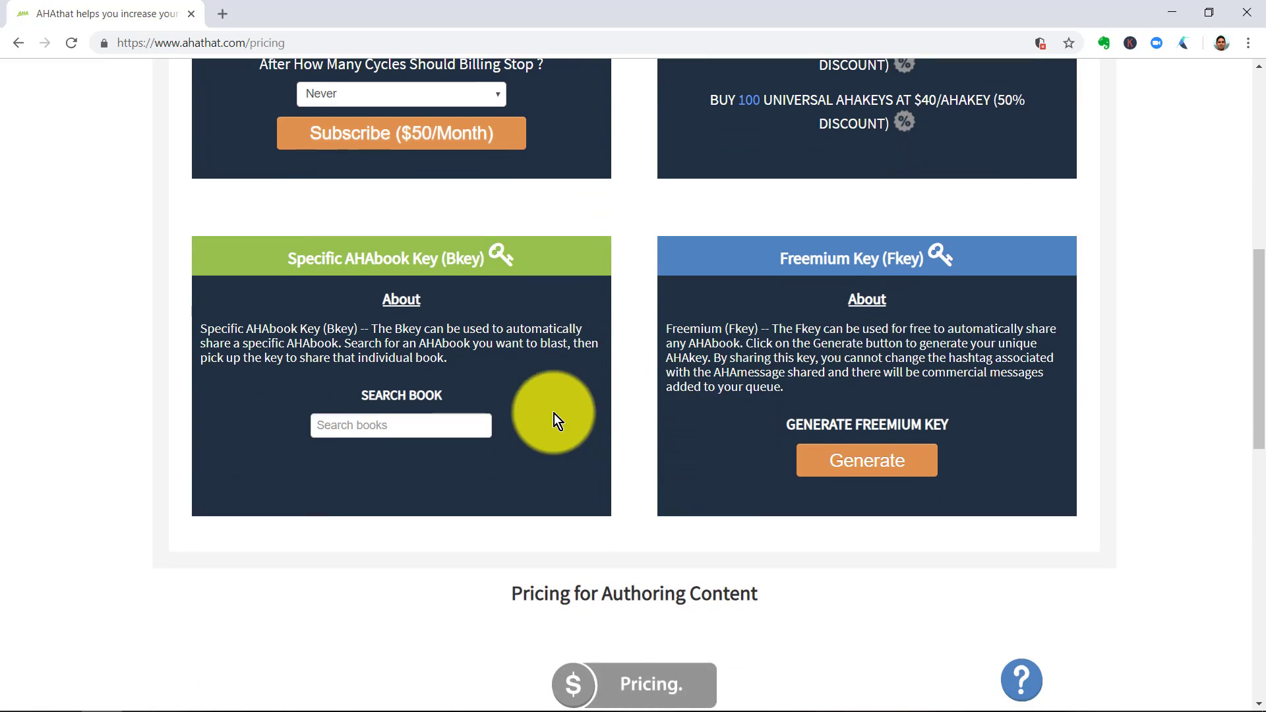
mouse_move(693, 509)
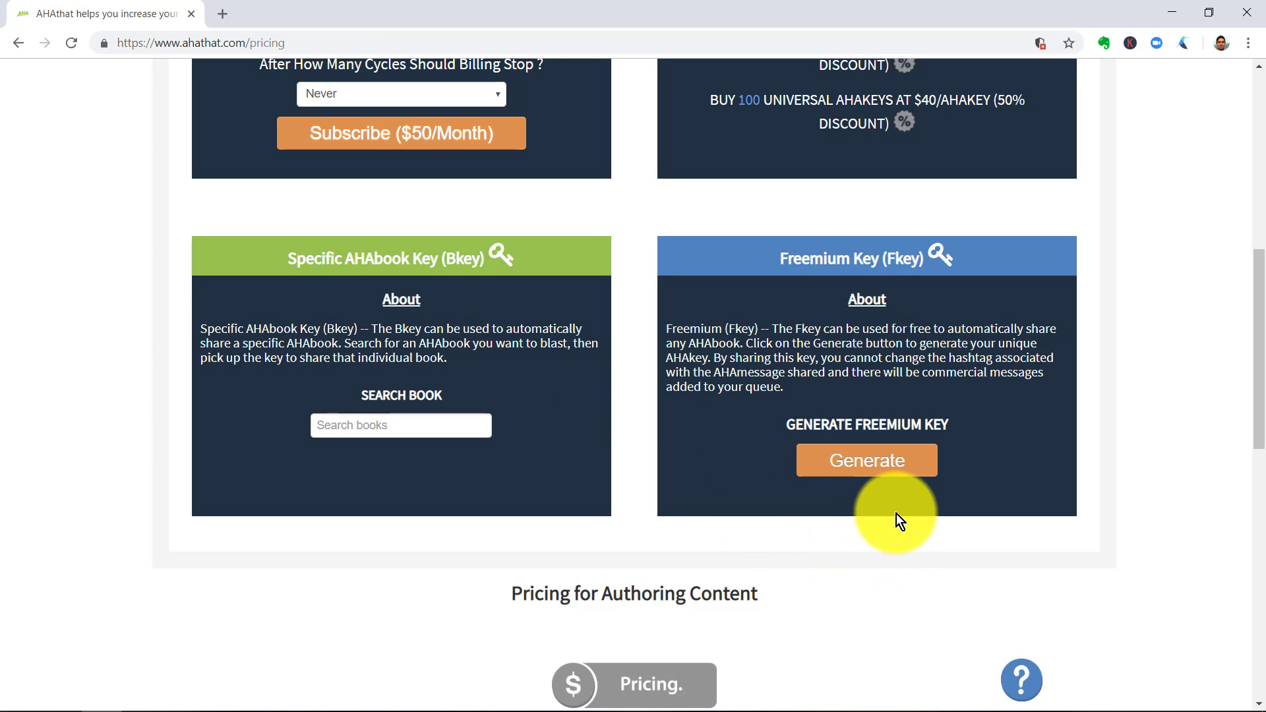
click(865, 460)
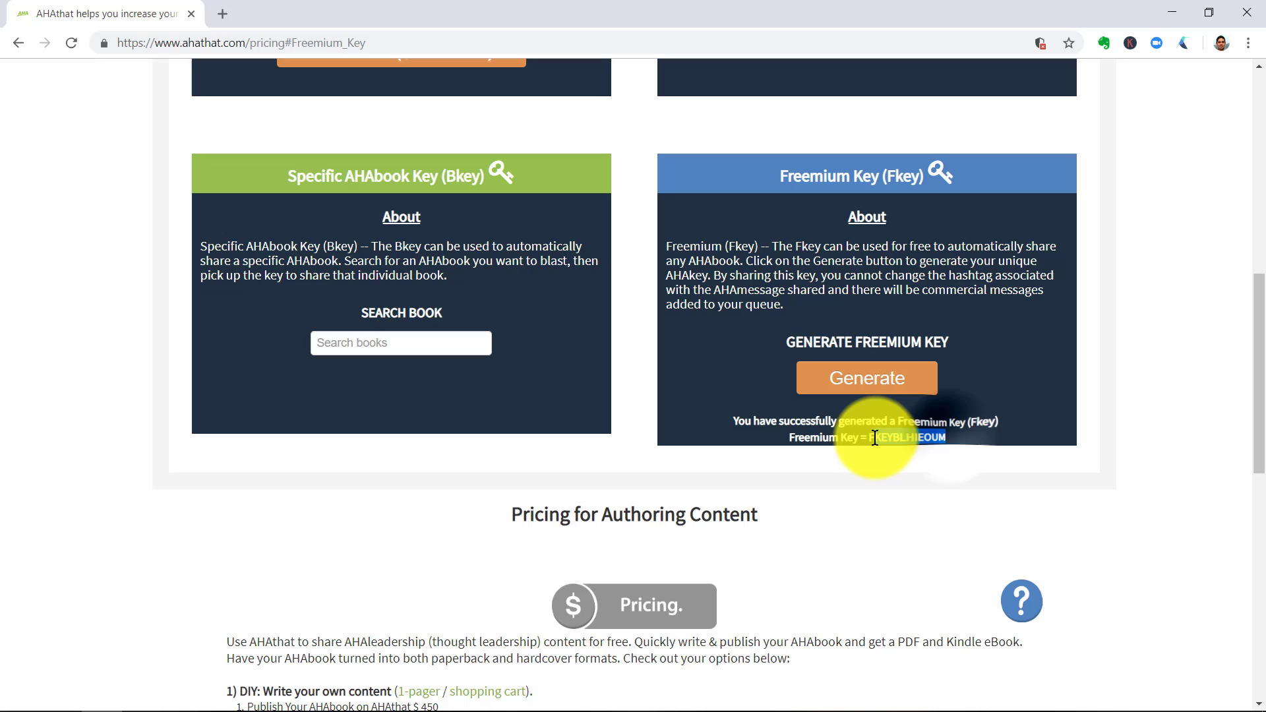
right_click(888, 438)
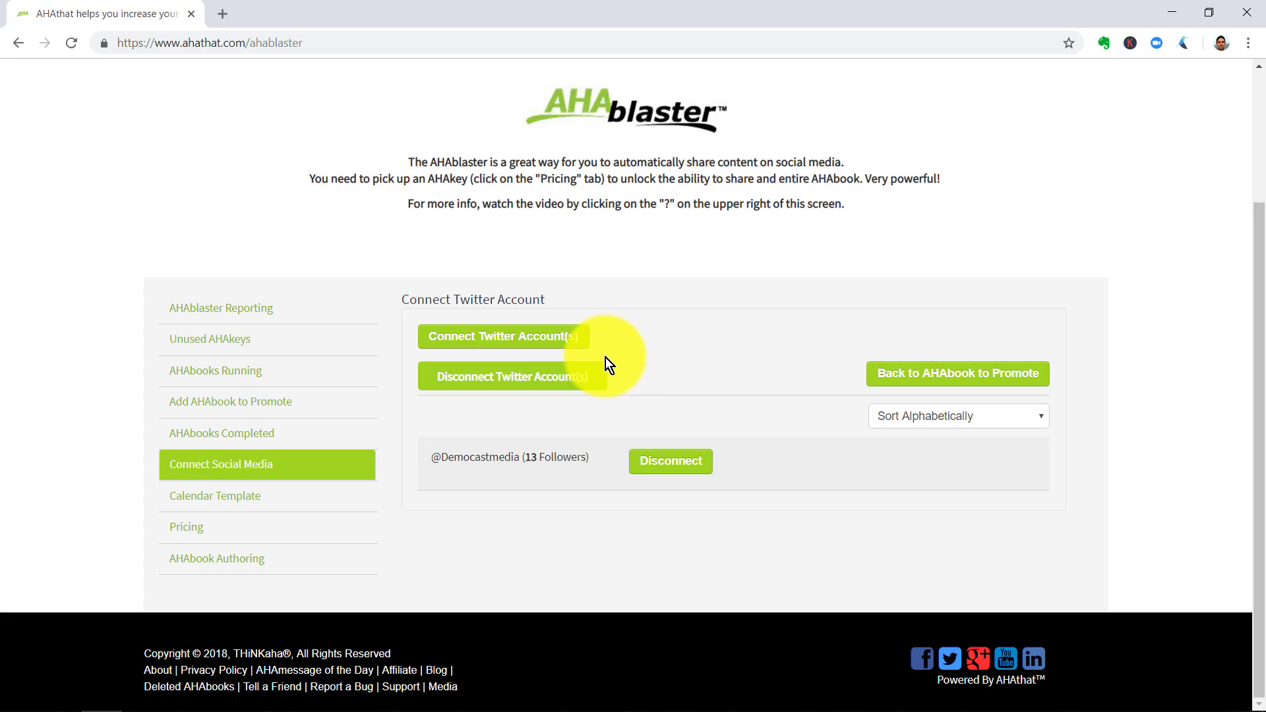
mouse_move(523, 346)
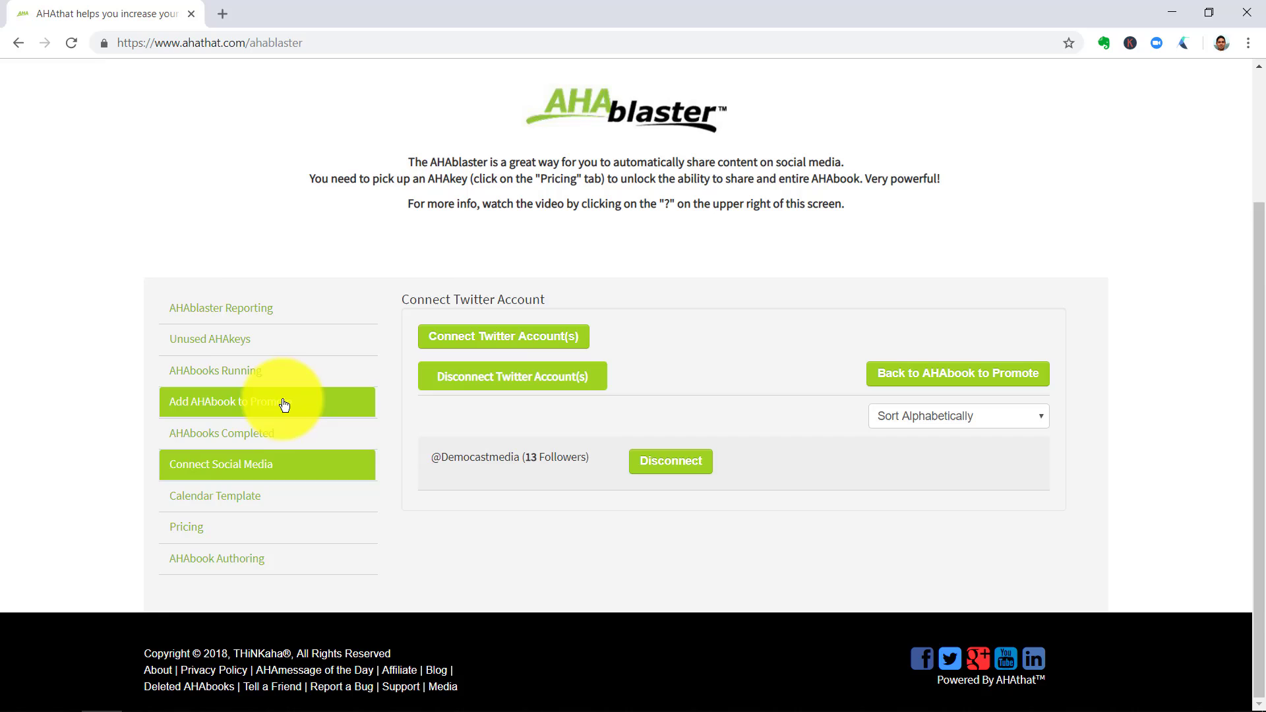
In Add AHAbook to Promote, search 'hermino', paste the Freemium key to unlock the Hermione book, and find it in the list
click(266, 401)
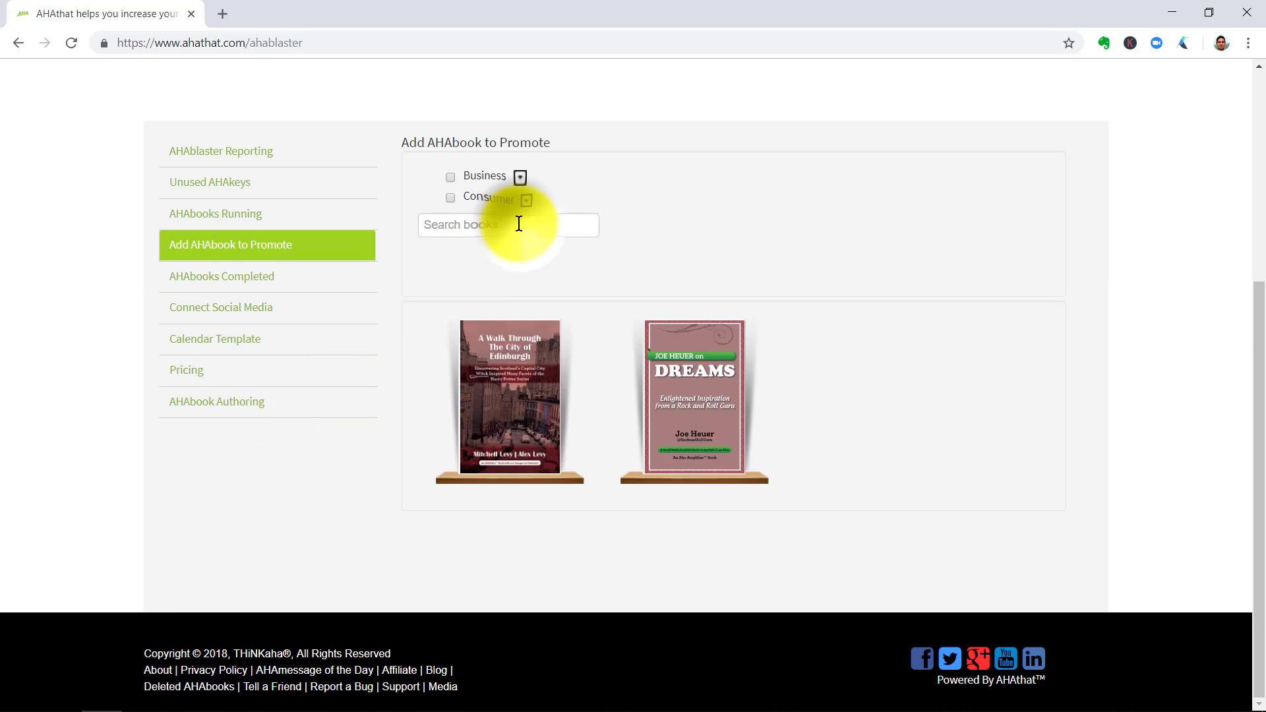
text(h)
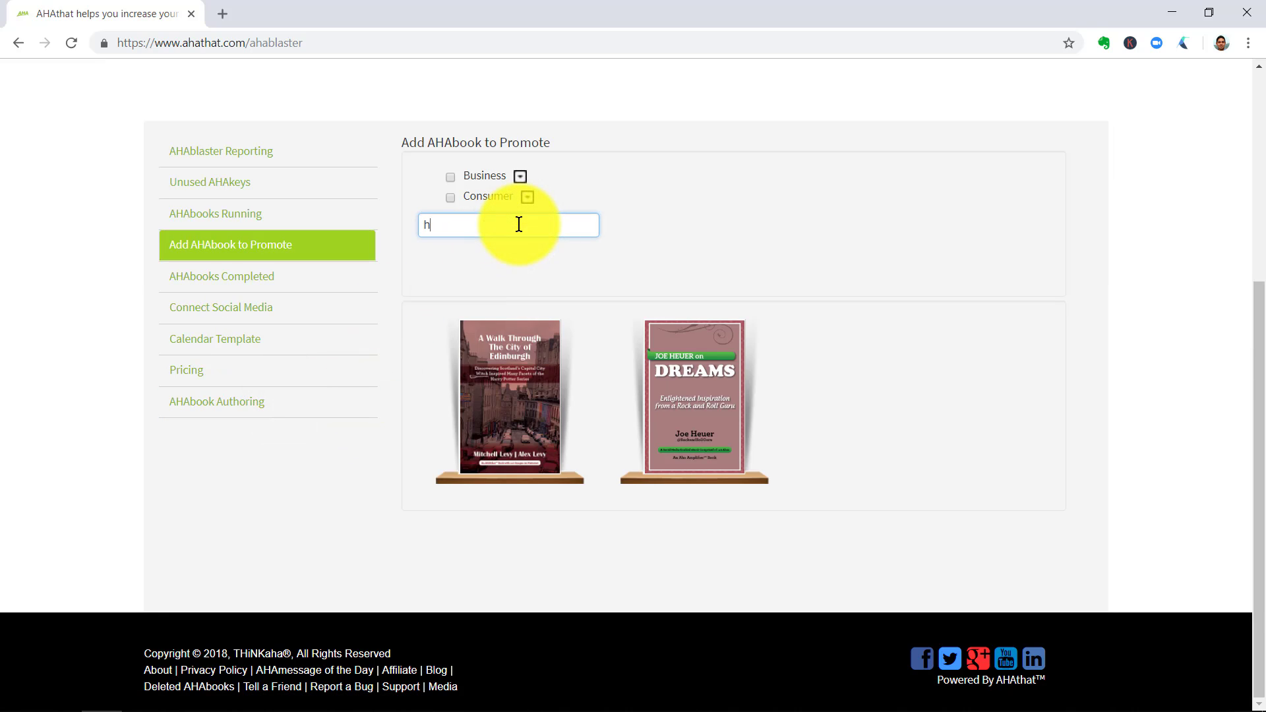
text(ermino)
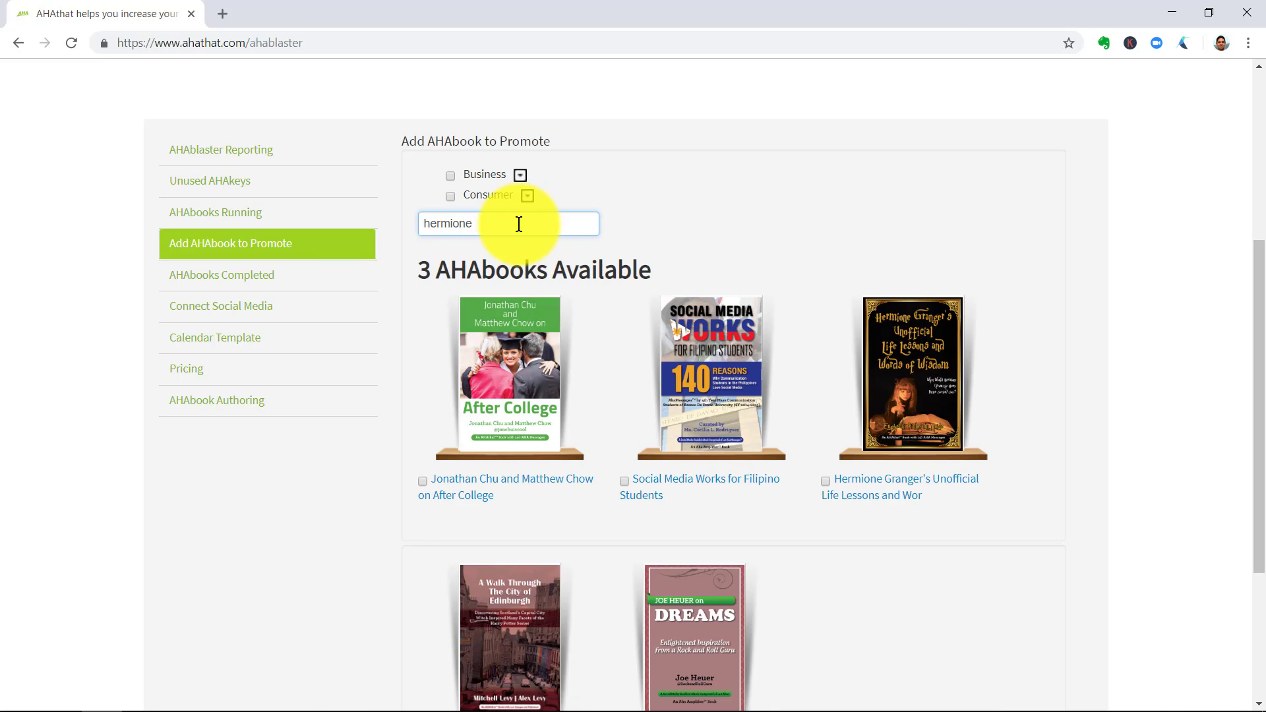
mouse_move(901, 487)
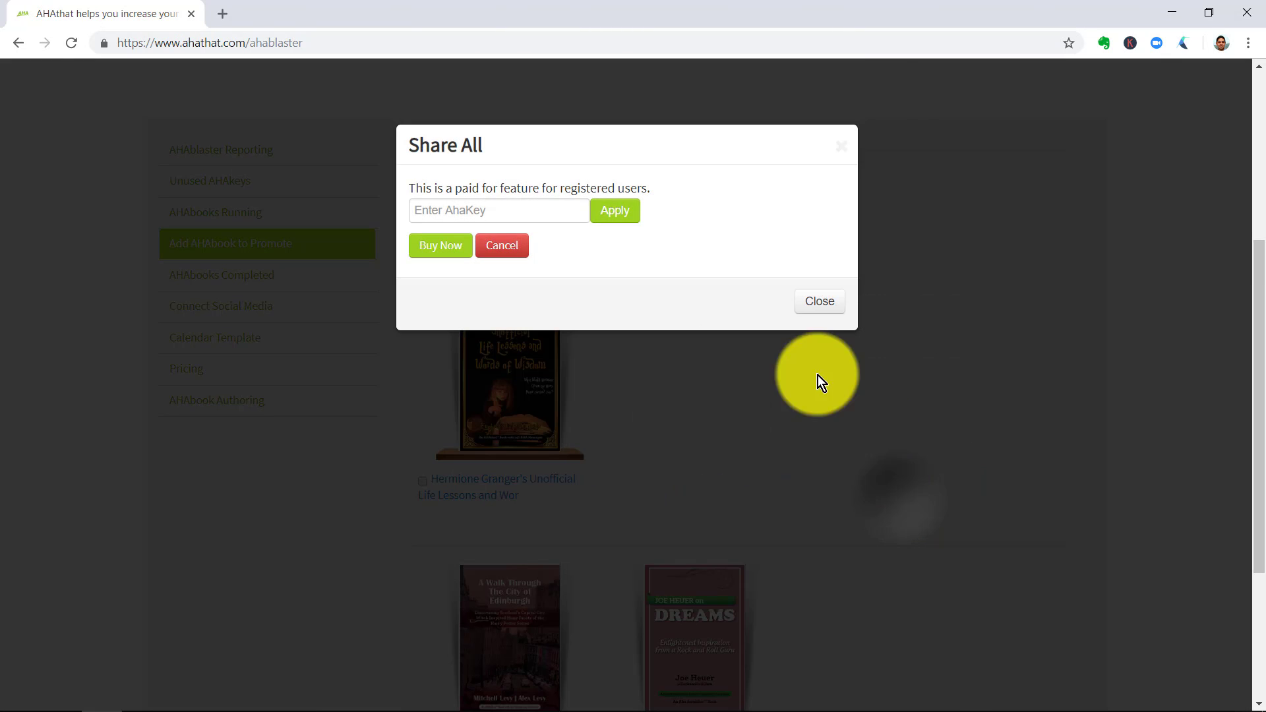
right_click(499, 211)
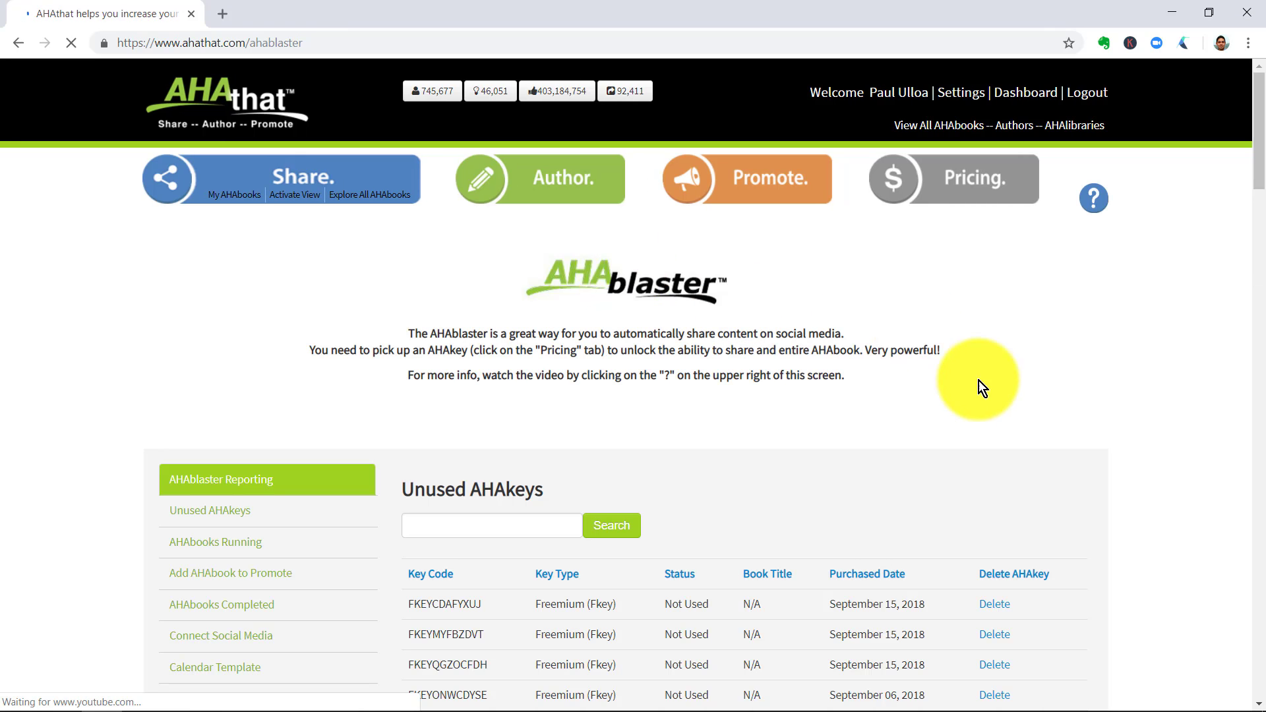
click(229, 573)
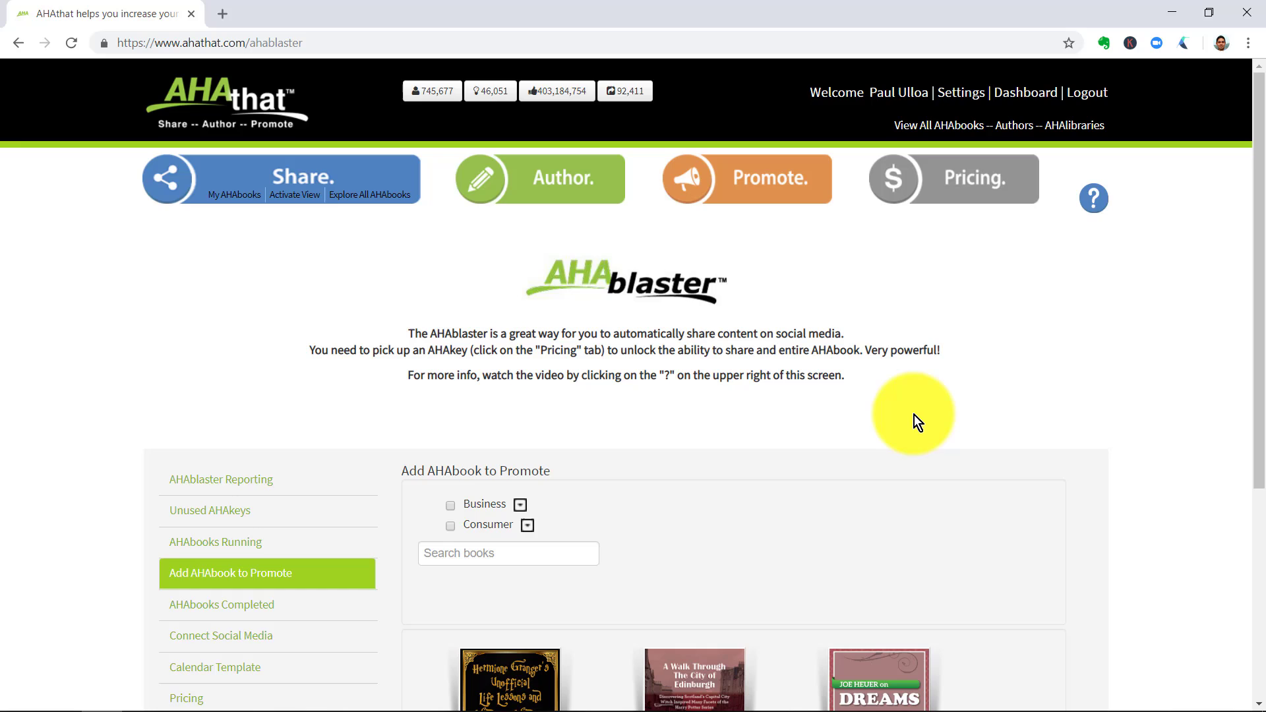
scroll(down, 3)
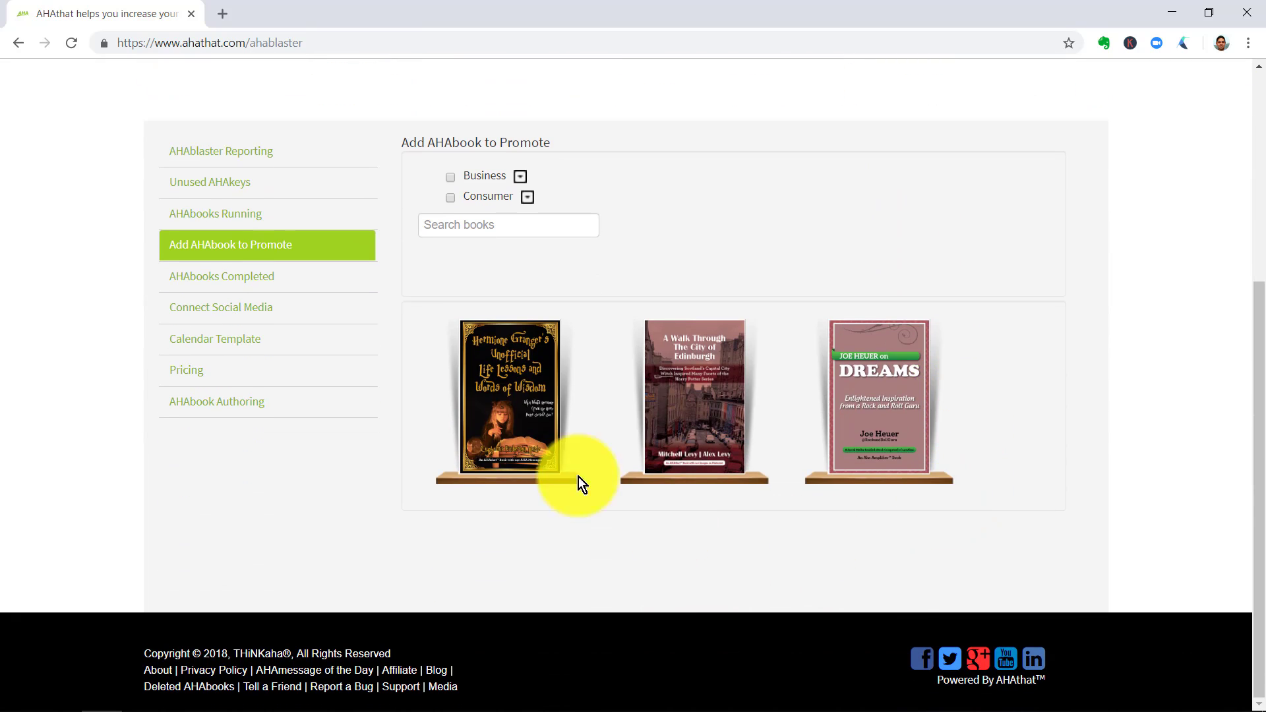
Set the Hermione book's schedule to the 4 Times a Day template sharing AHAmessages in random order
click(509, 397)
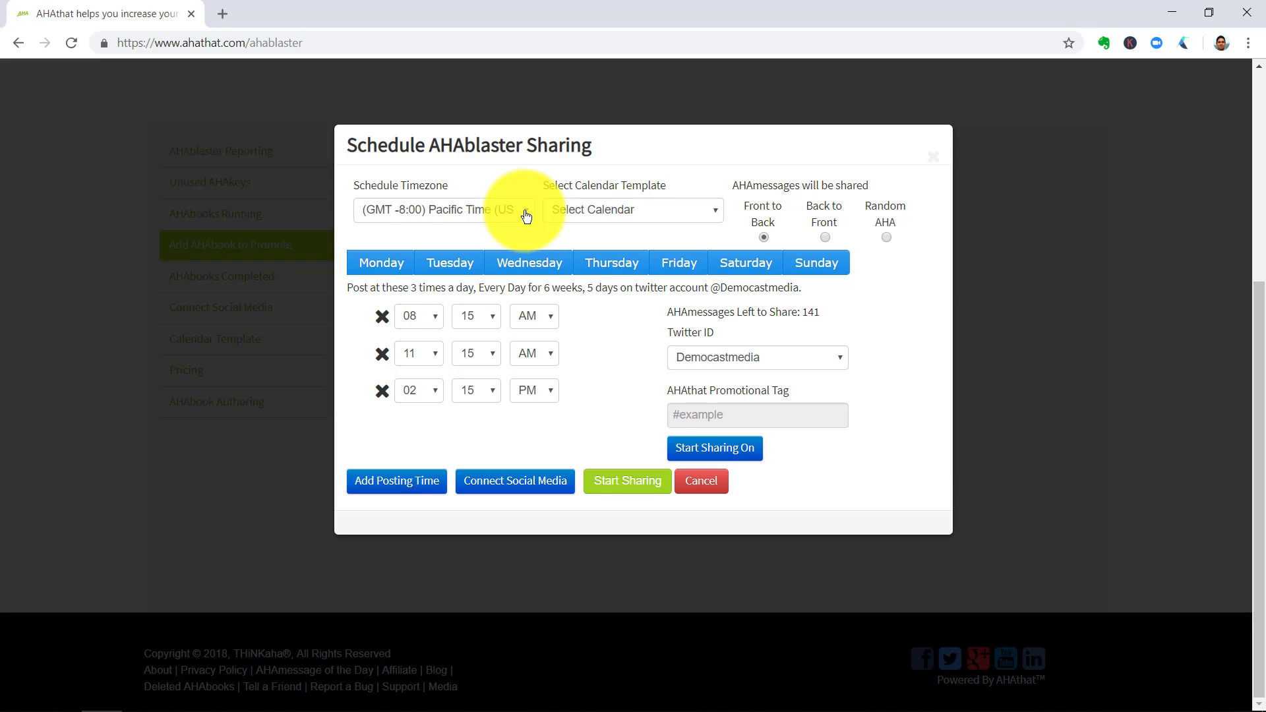
click(445, 209)
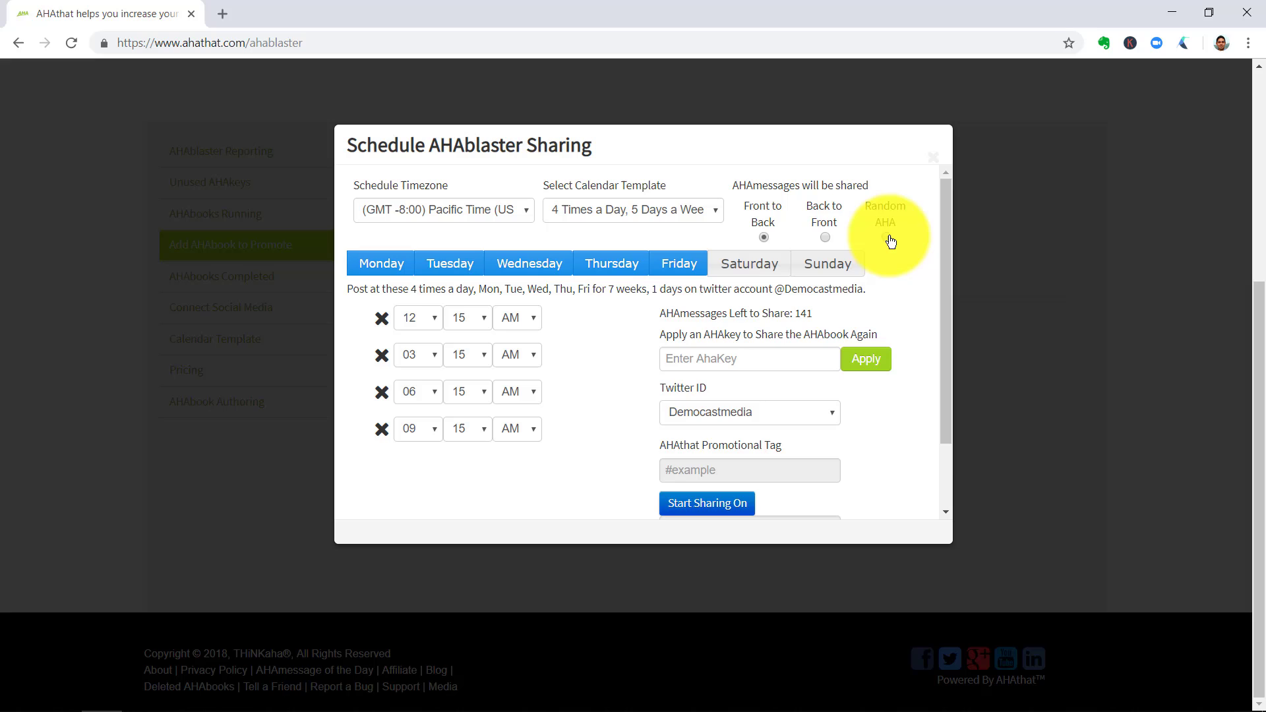
click(886, 236)
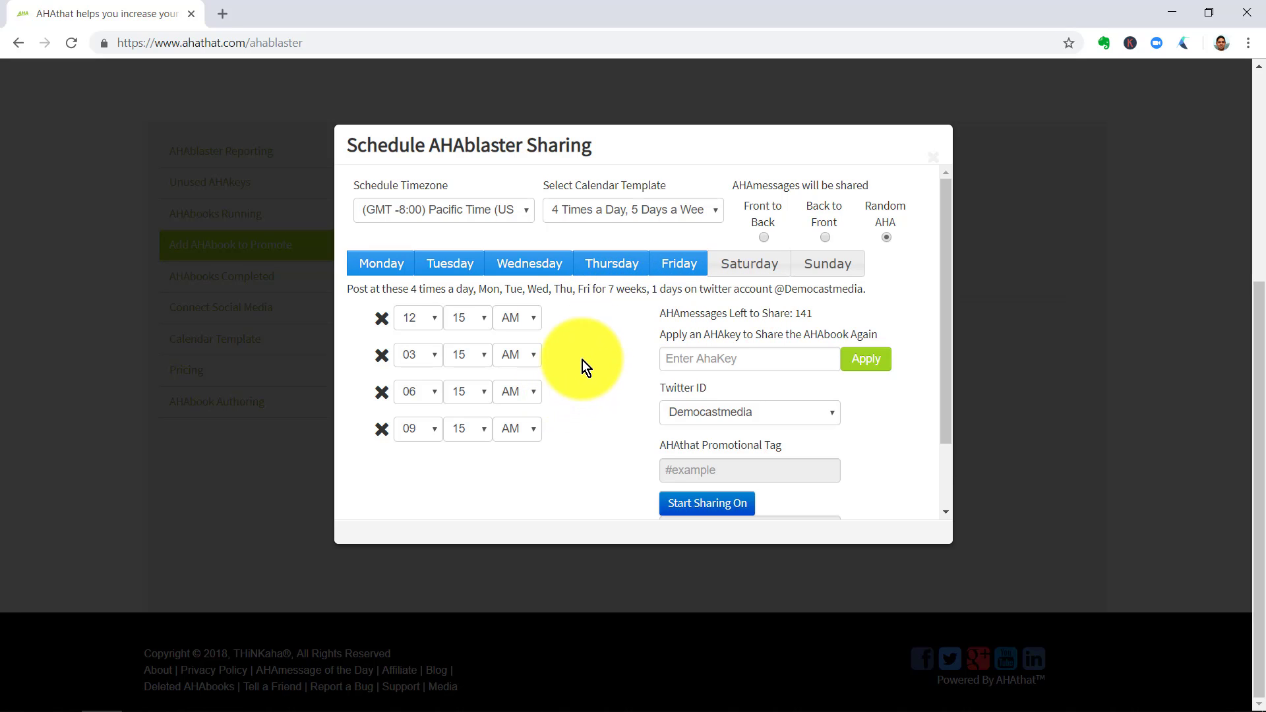
click(746, 263)
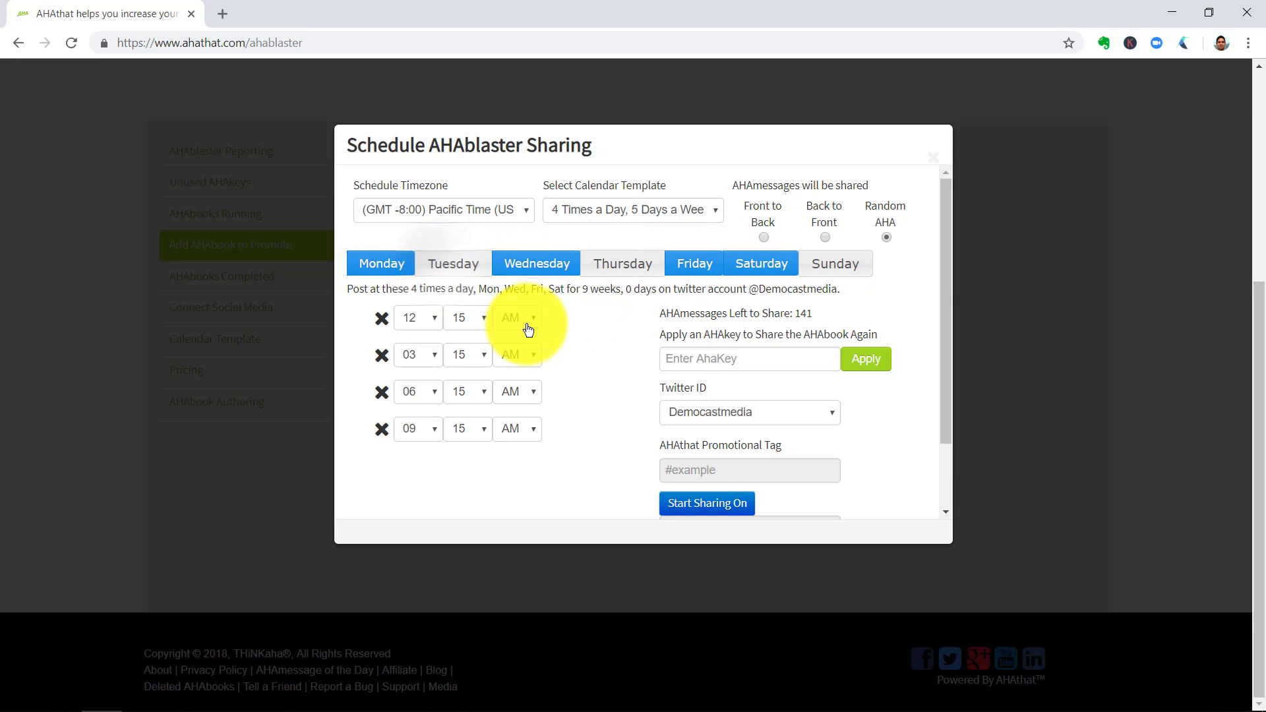
Switch the first and third posting times to PM and start the scheduled sharing
click(415, 316)
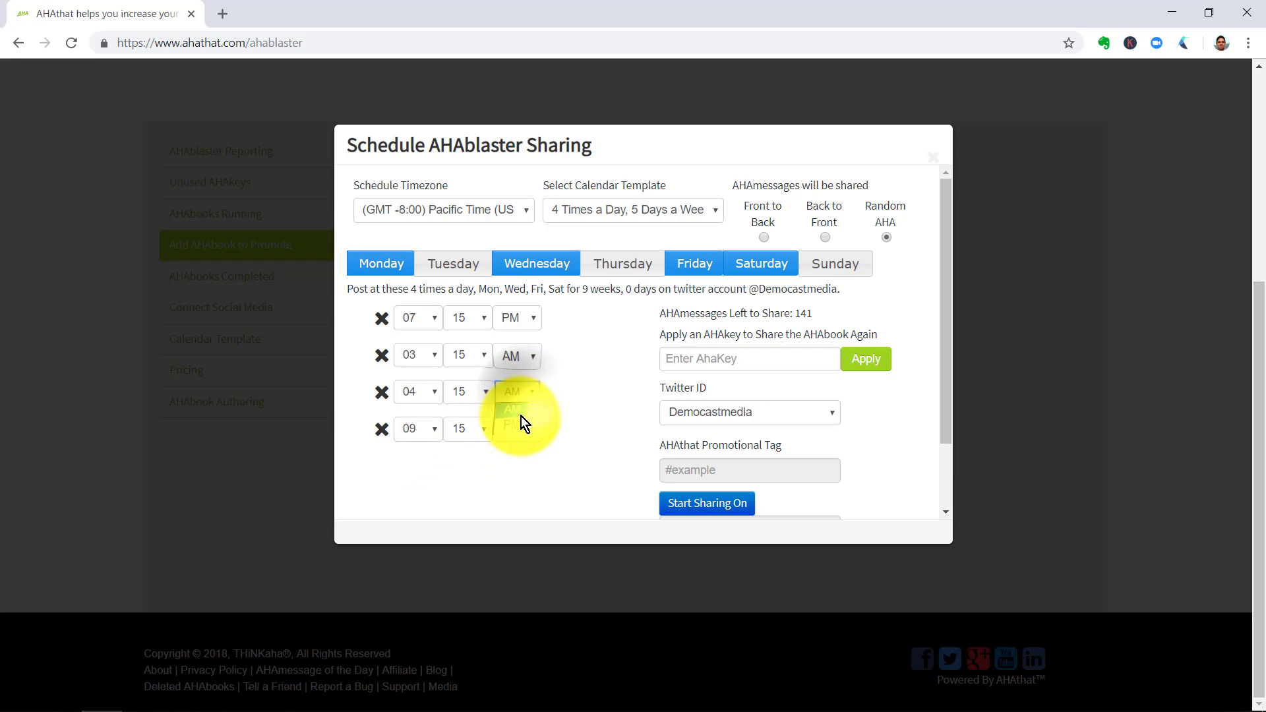
click(516, 392)
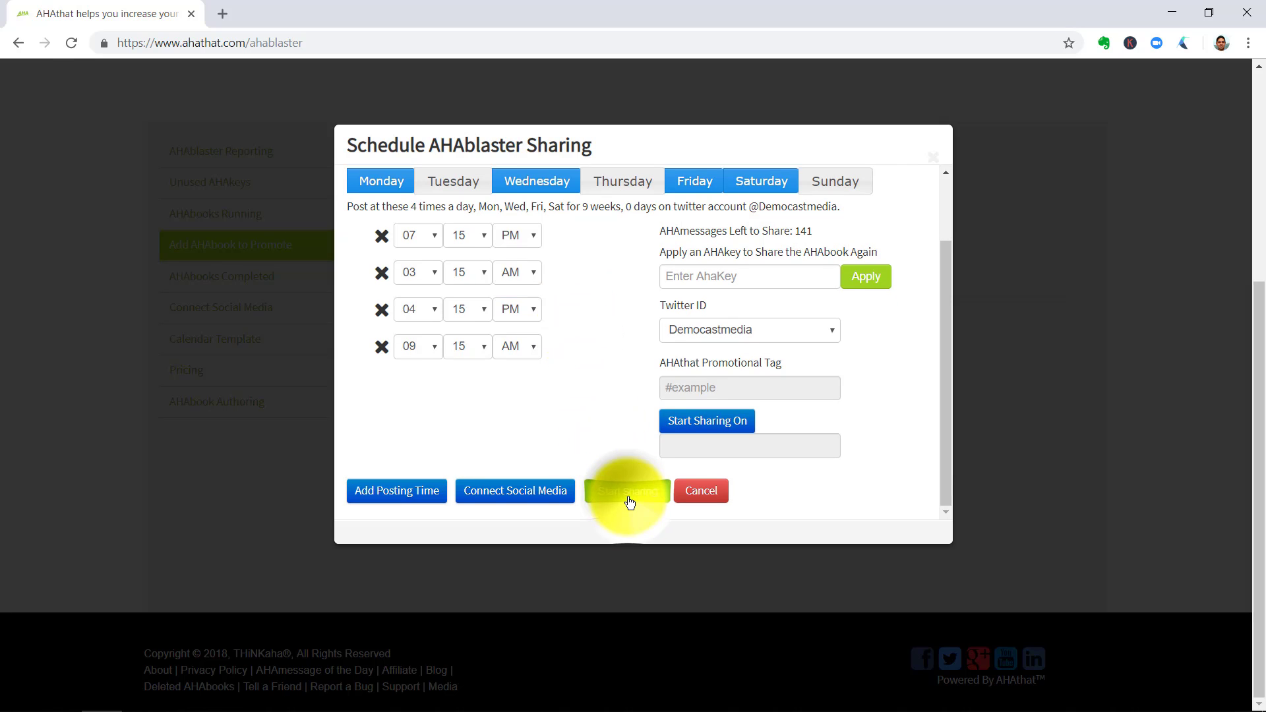
click(628, 491)
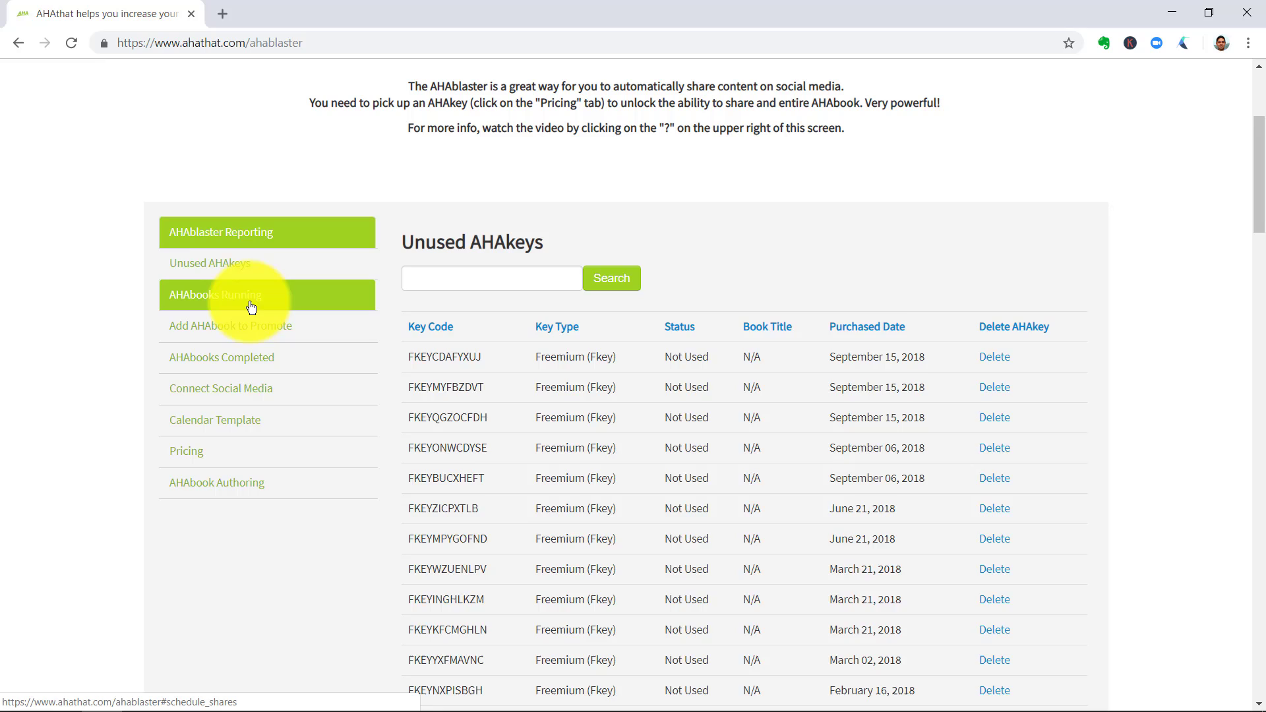
Show AHAbooks Running, listing the Hermione book with 141 left to share
click(215, 294)
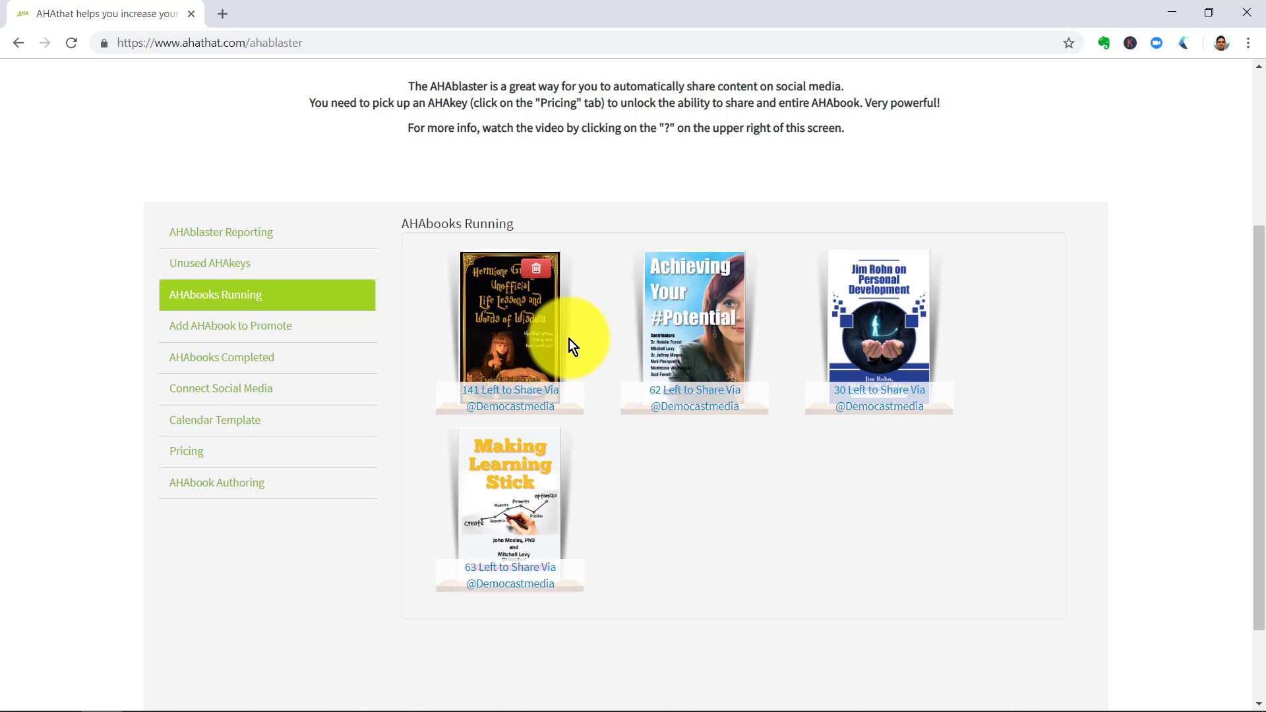
mouse_move(566, 505)
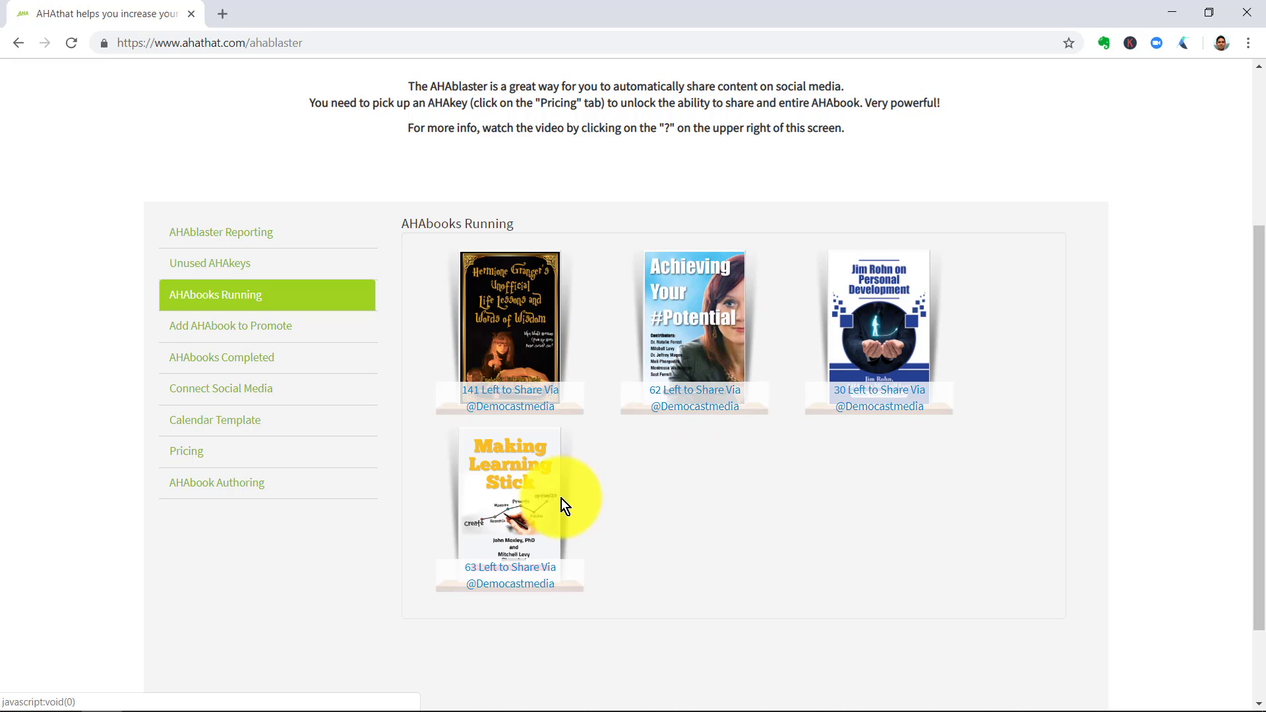